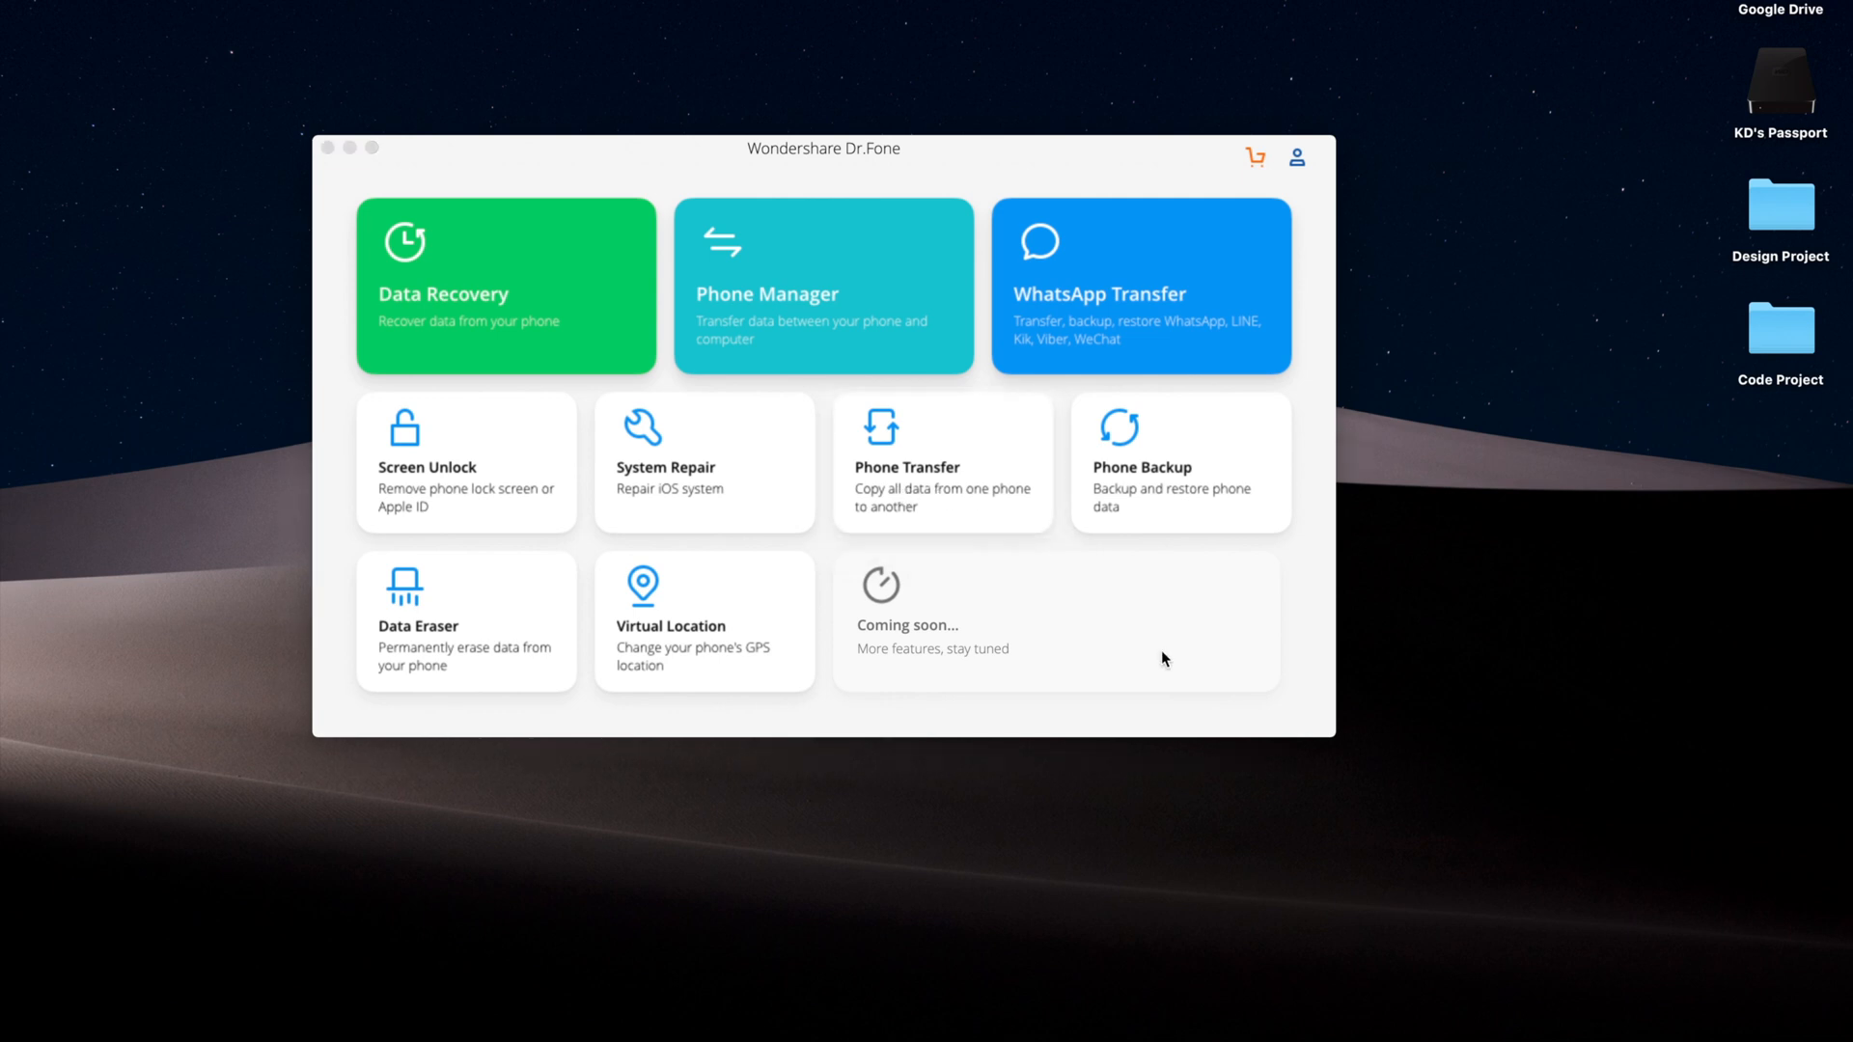
Open Phone Transfer with the Redmi Note 7 Pro as source and Google Pixel as target
{"action": "left_click", "coordinate": [942, 461]}
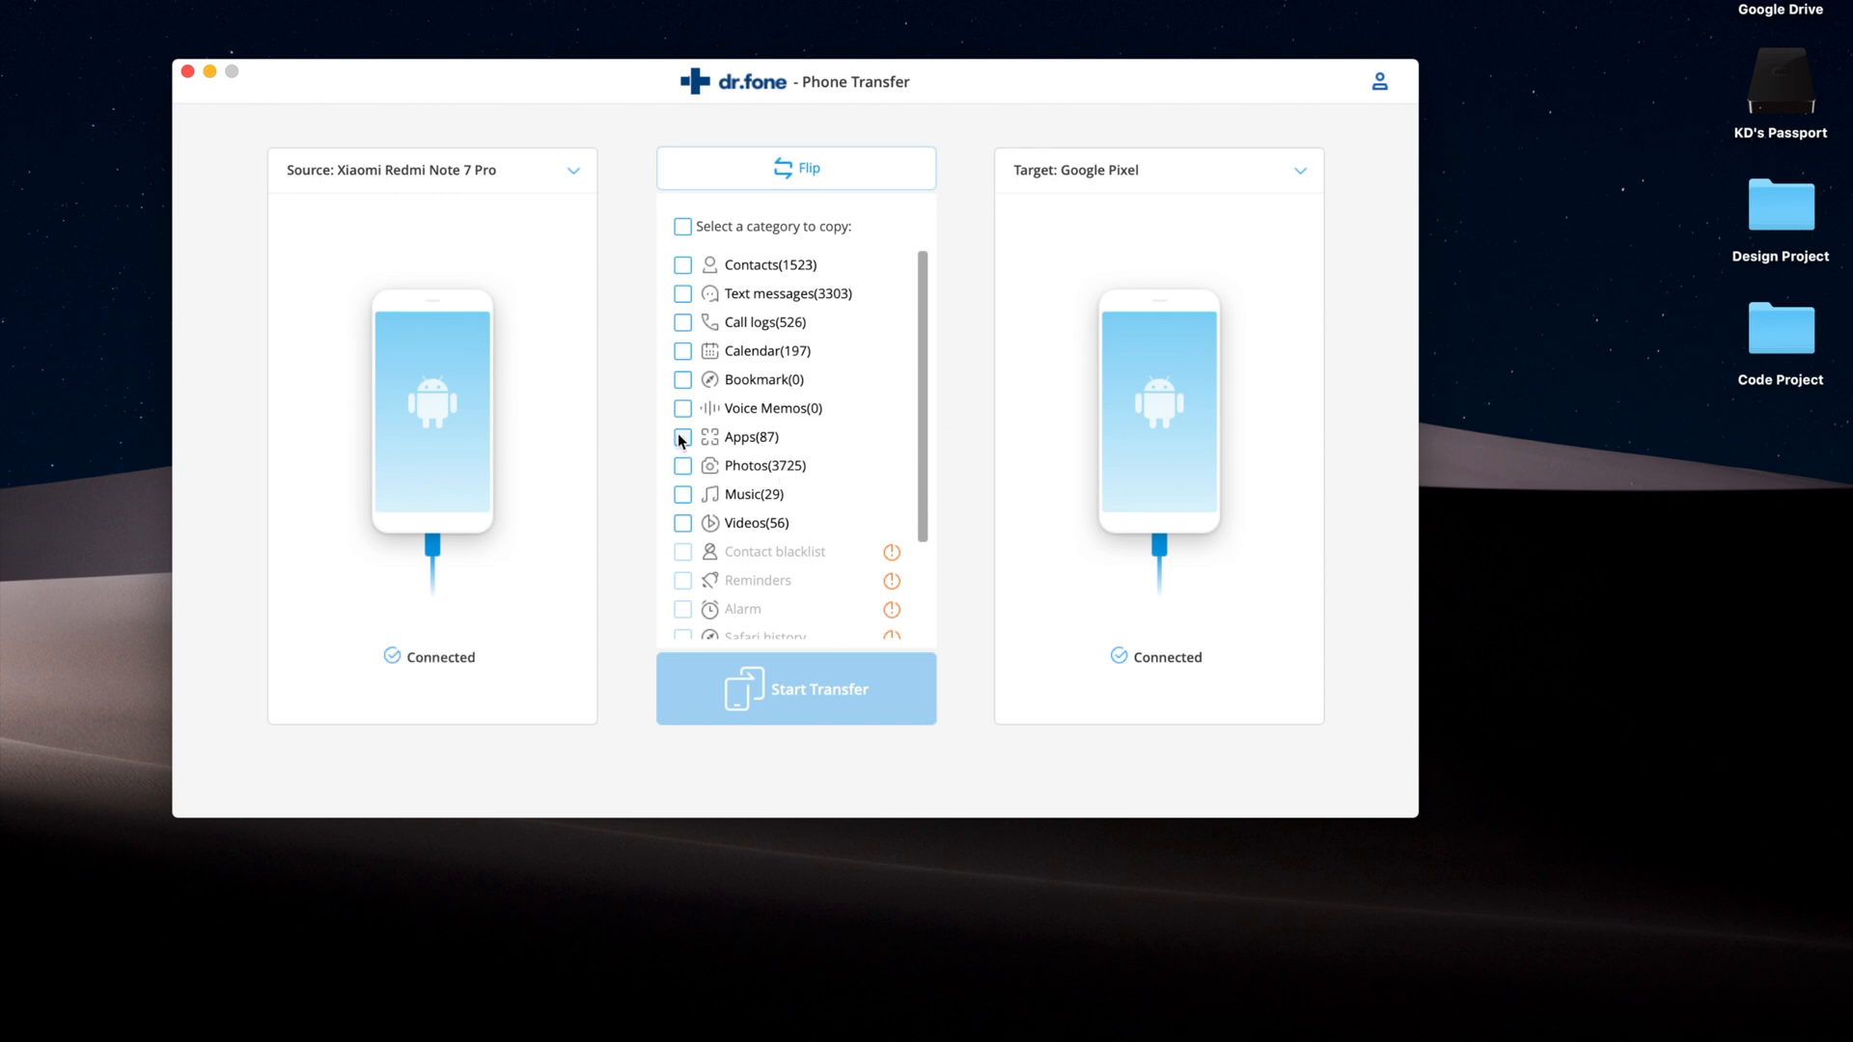
Select only Apps and Photos to copy and start the transfer to the Pixel
{"action": "left_click", "coordinate": [681, 436]}
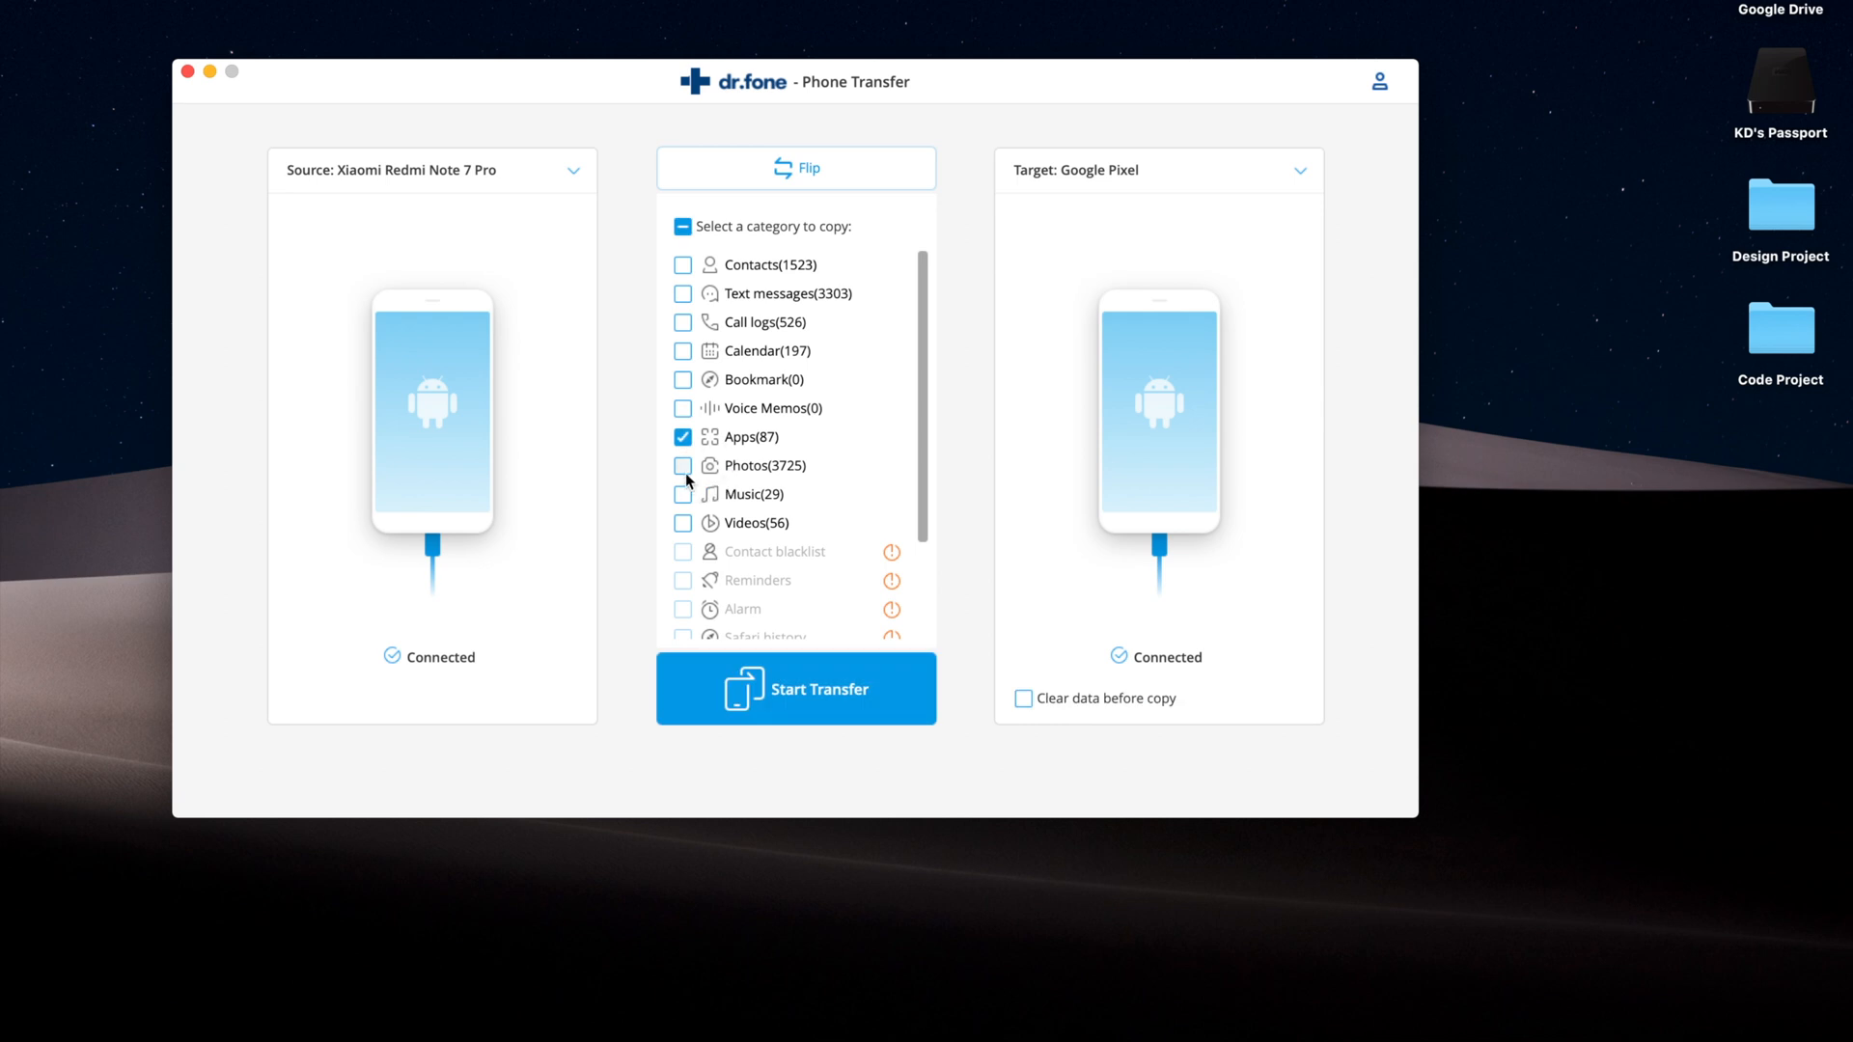
{"action": "left_click", "coordinate": [681, 465]}
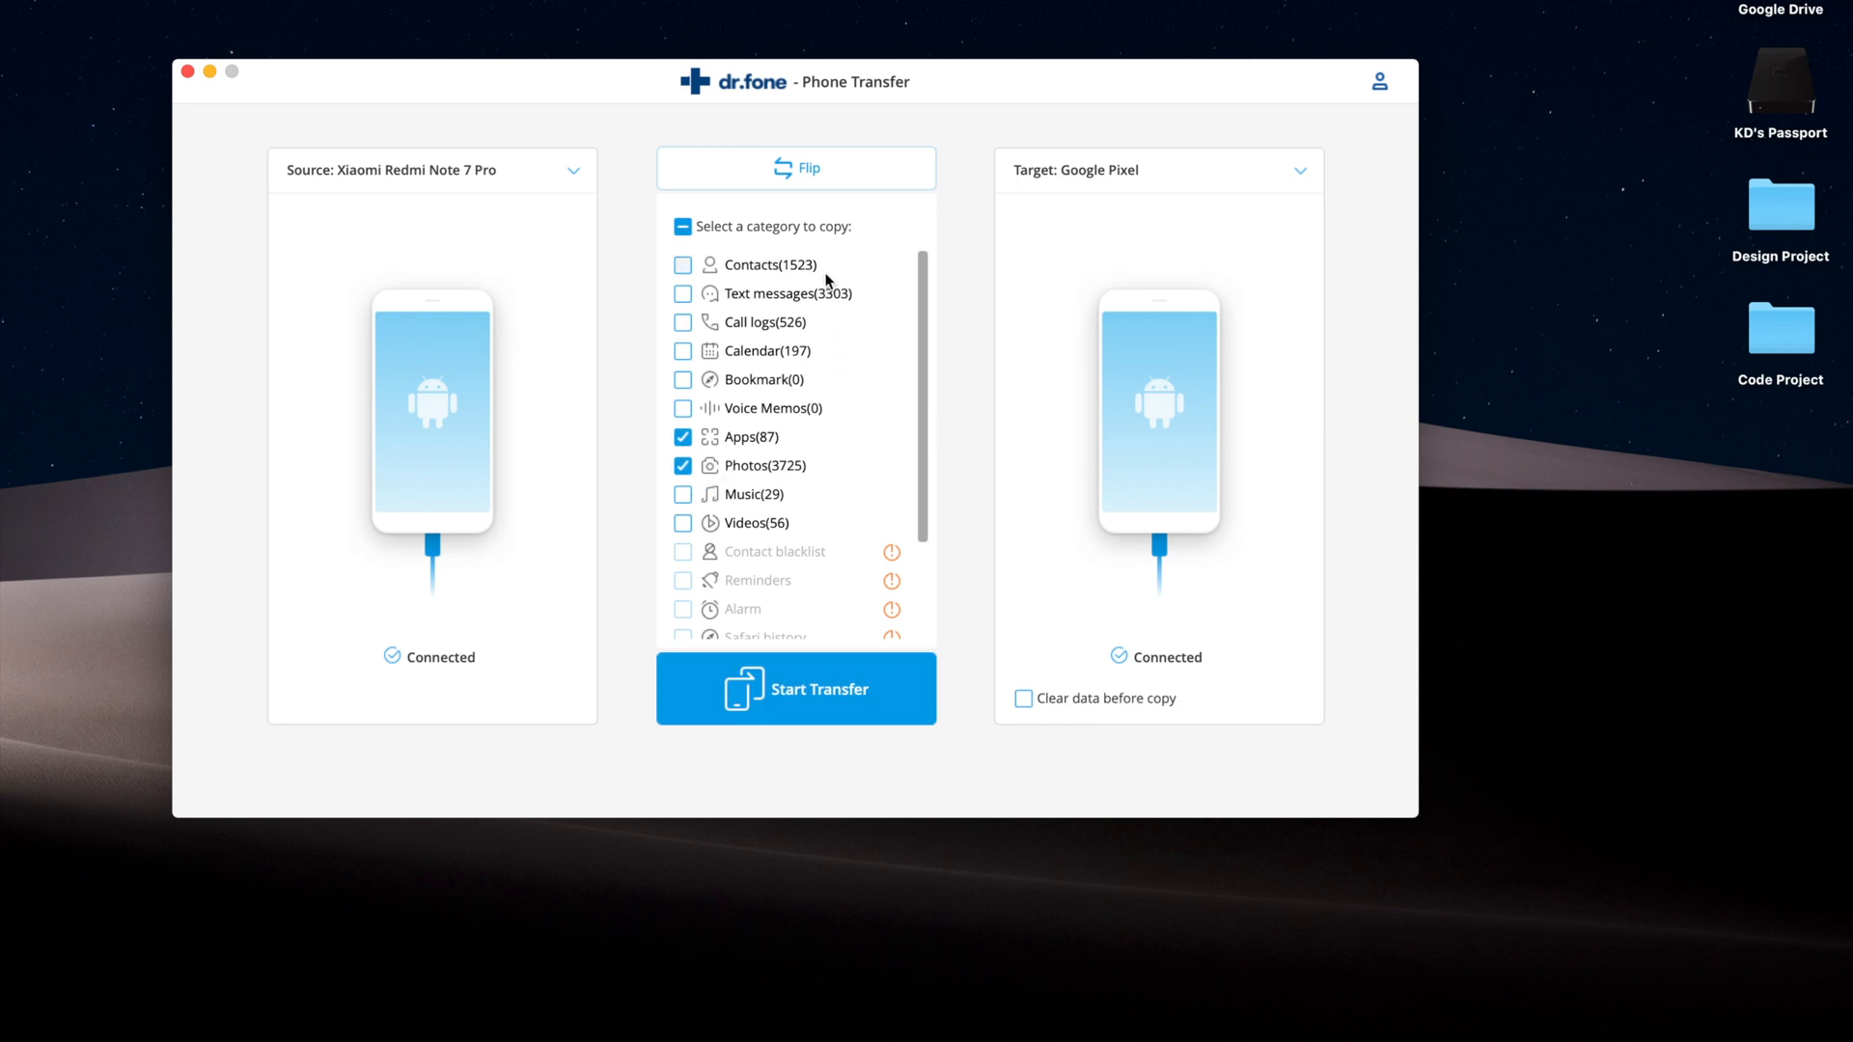
{"action": "mouse_move", "coordinate": [925, 287]}
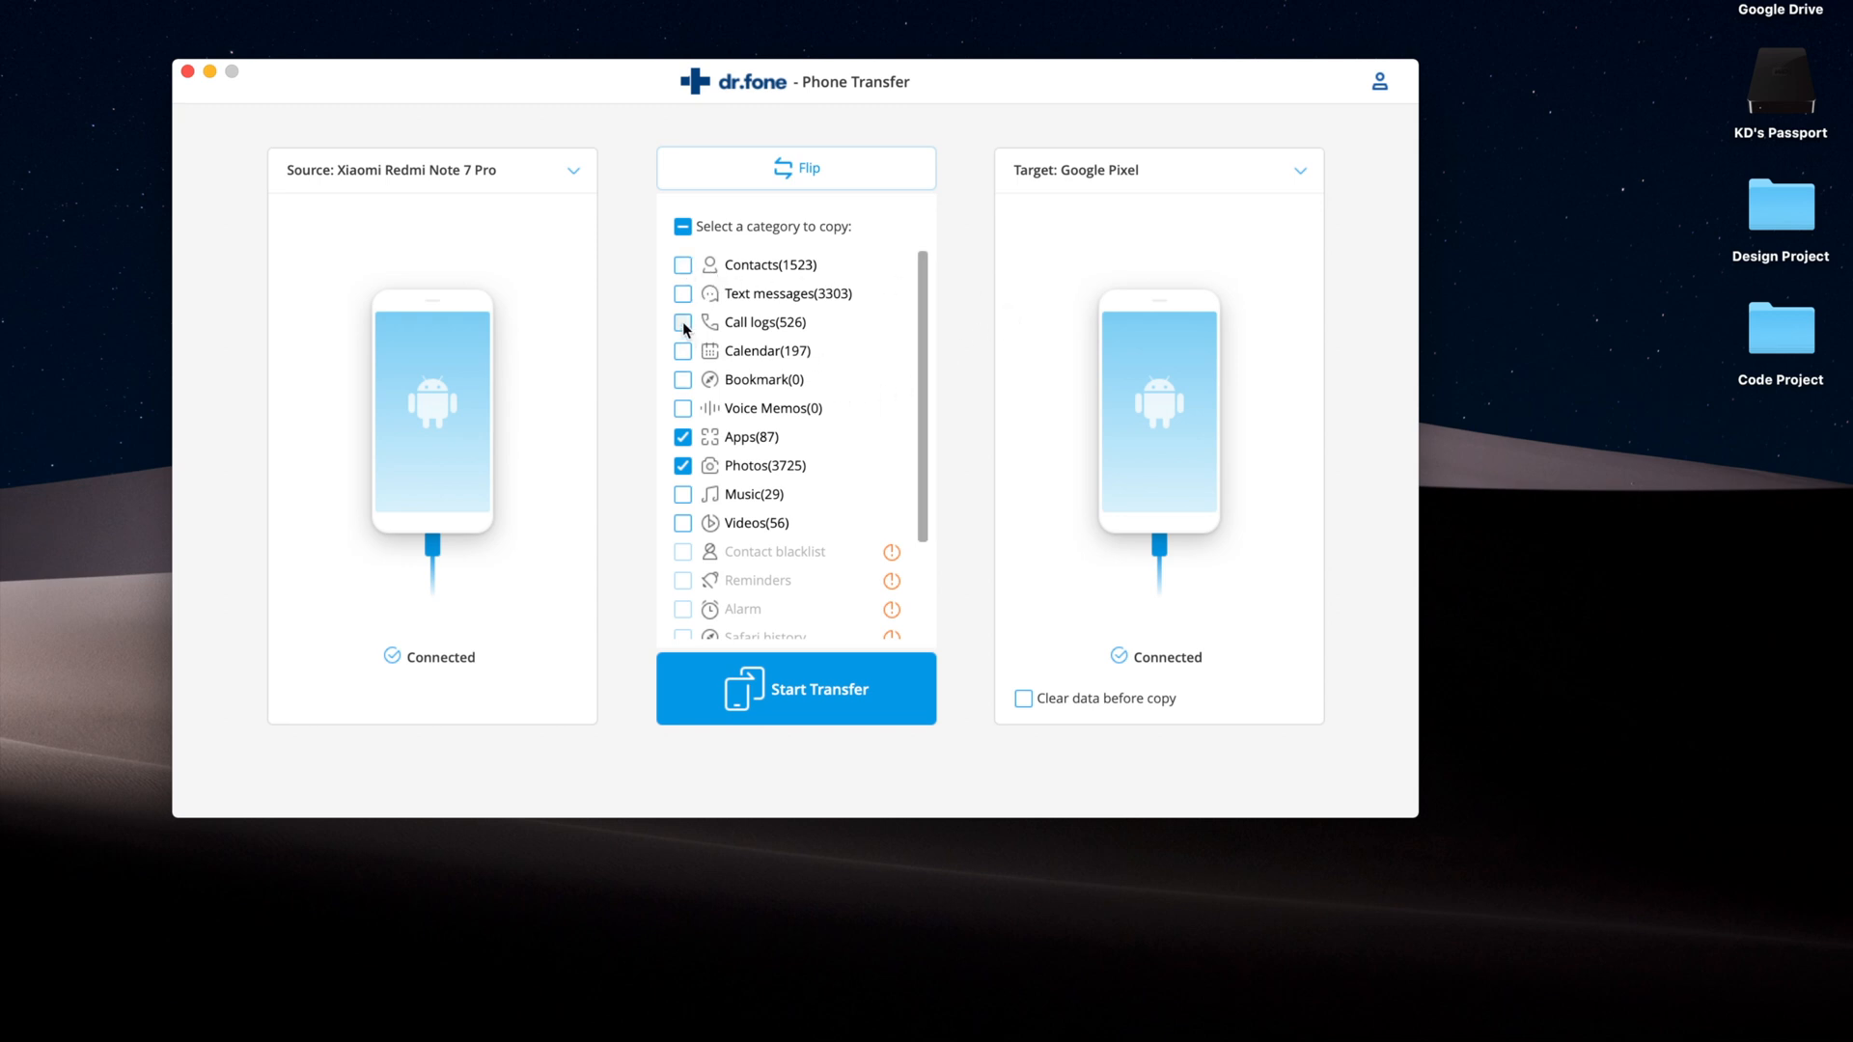
{"action": "left_click", "coordinate": [683, 227]}
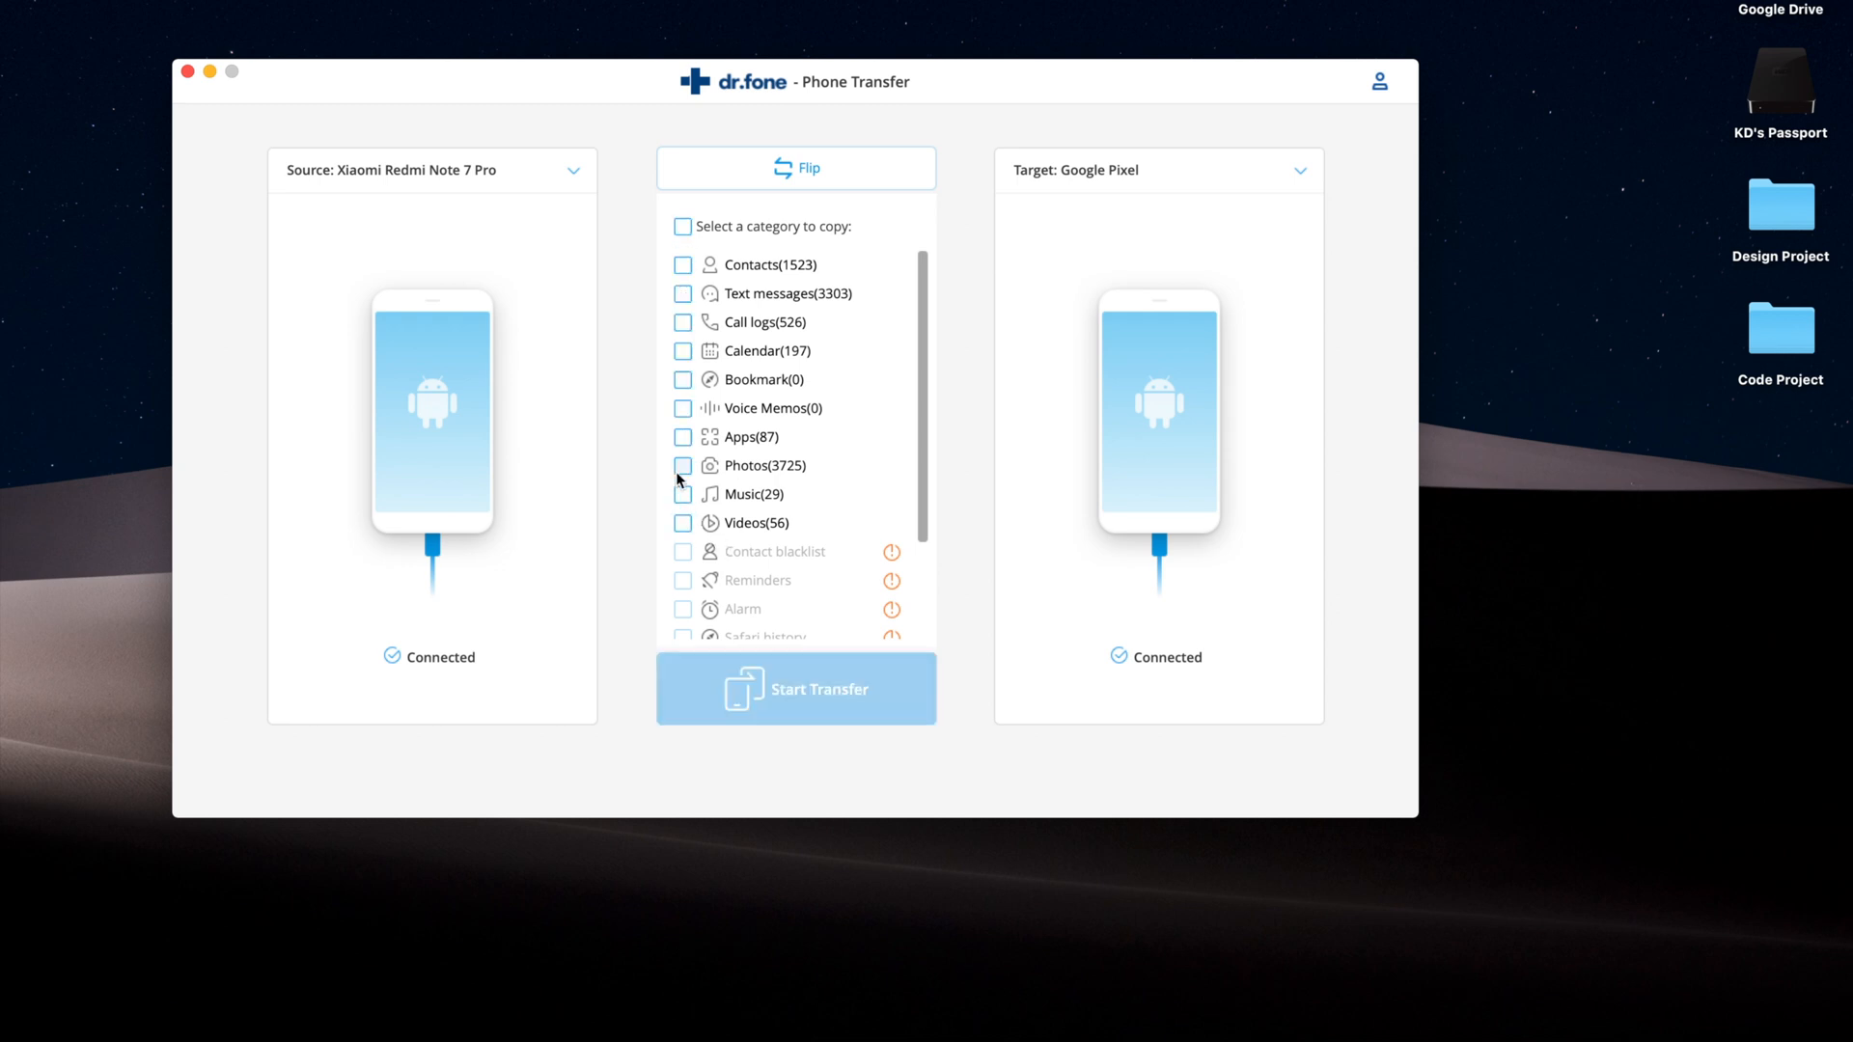
{"action": "left_click", "coordinate": [682, 465]}
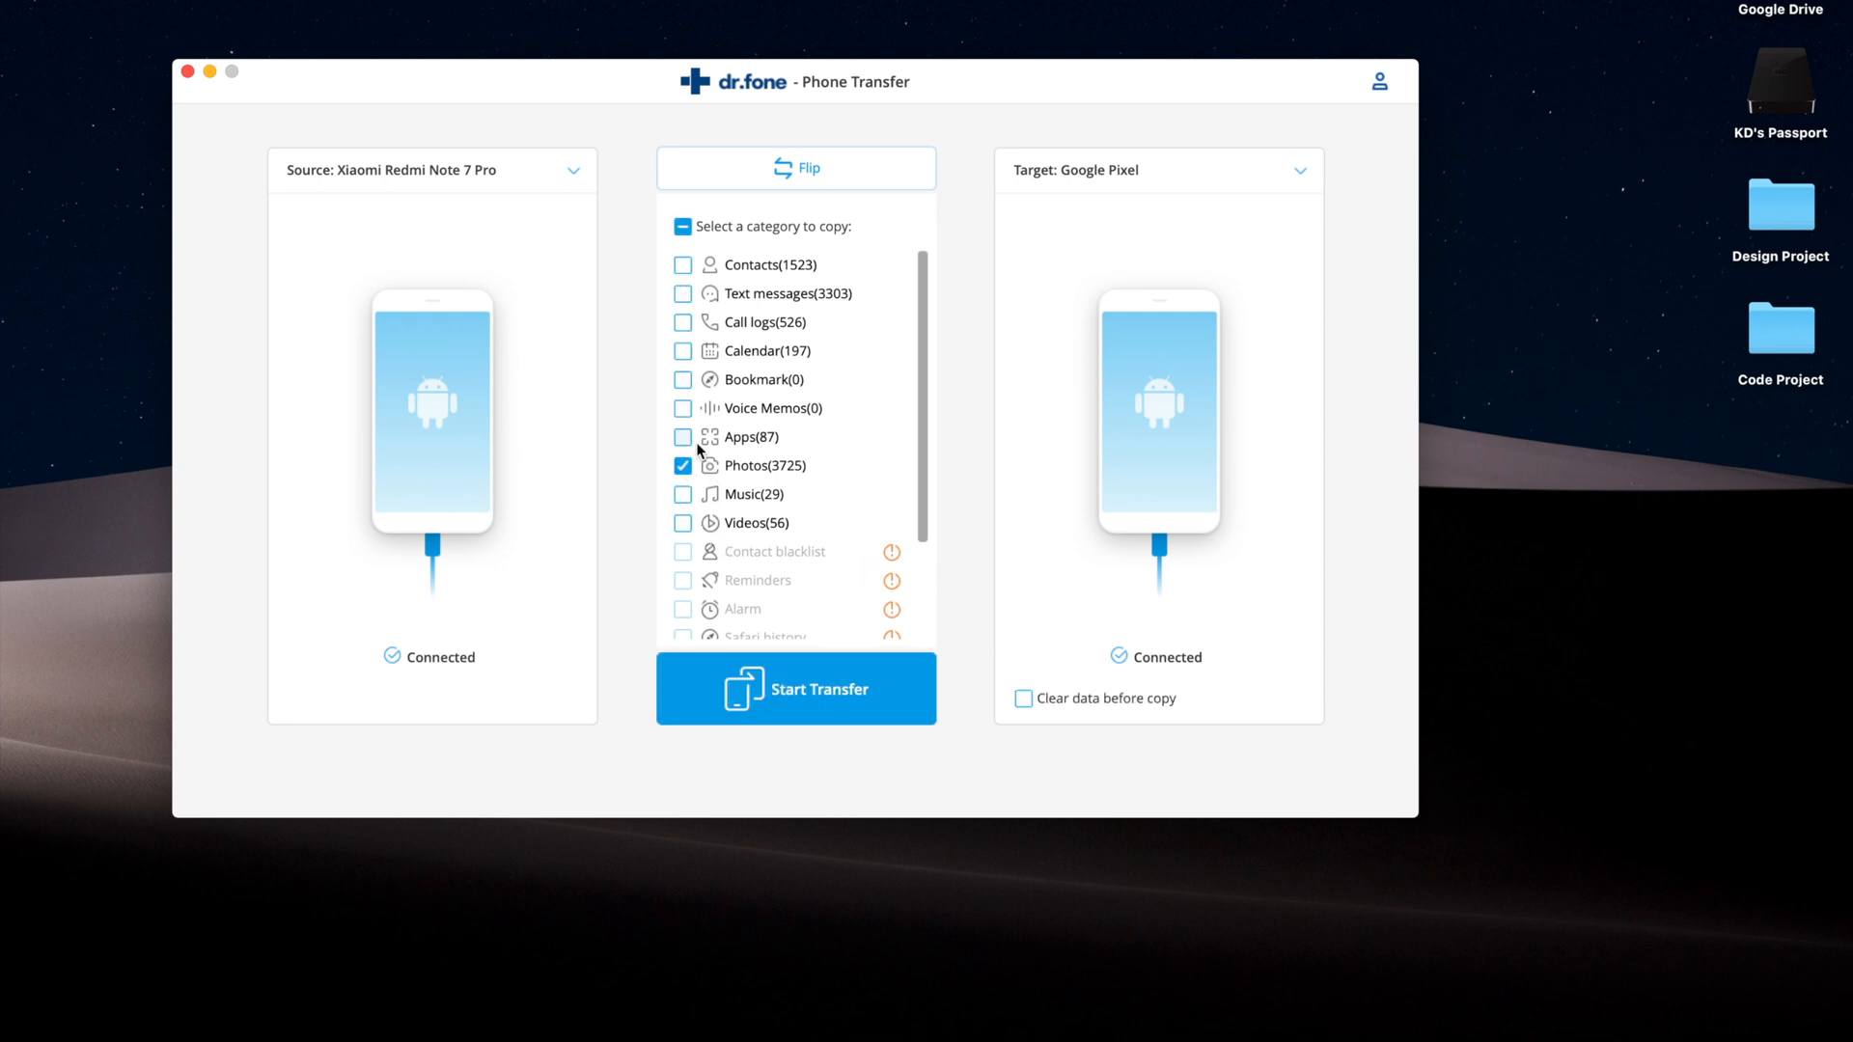
{"action": "left_click", "coordinate": [682, 437]}
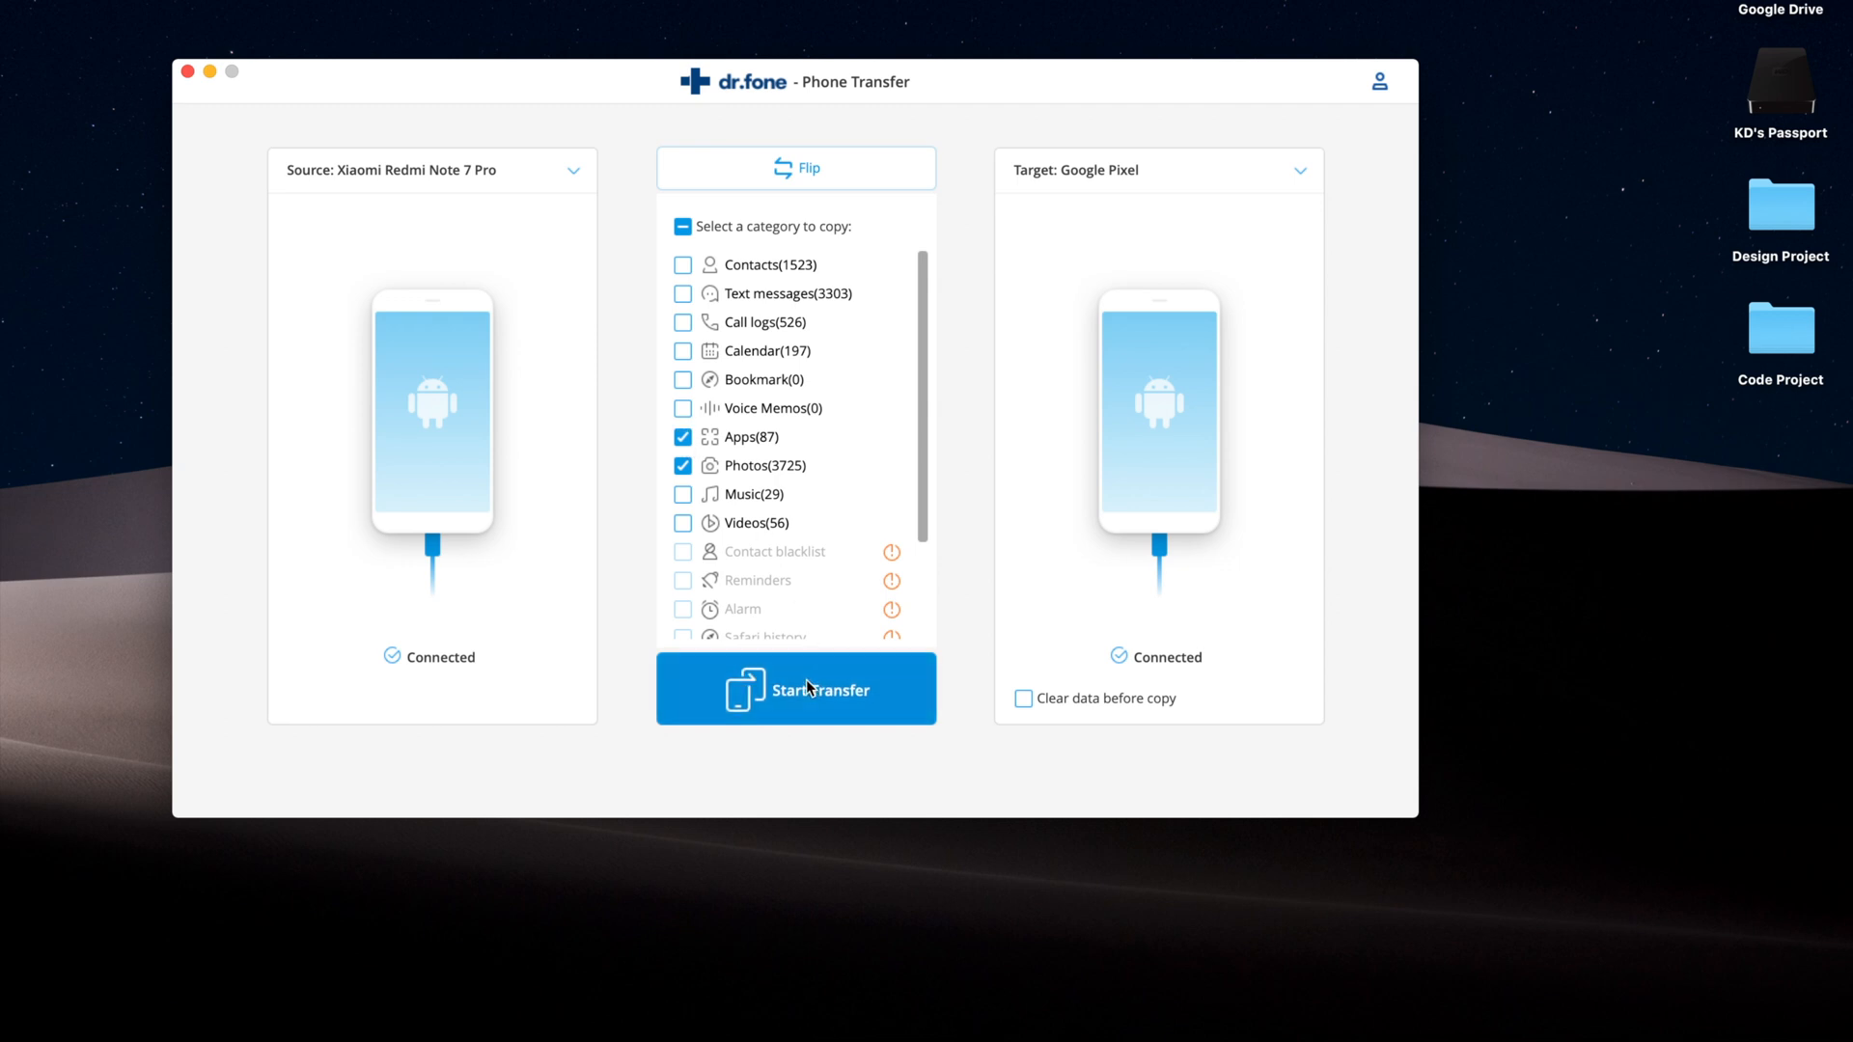
{"action": "left_click", "coordinate": [795, 689]}
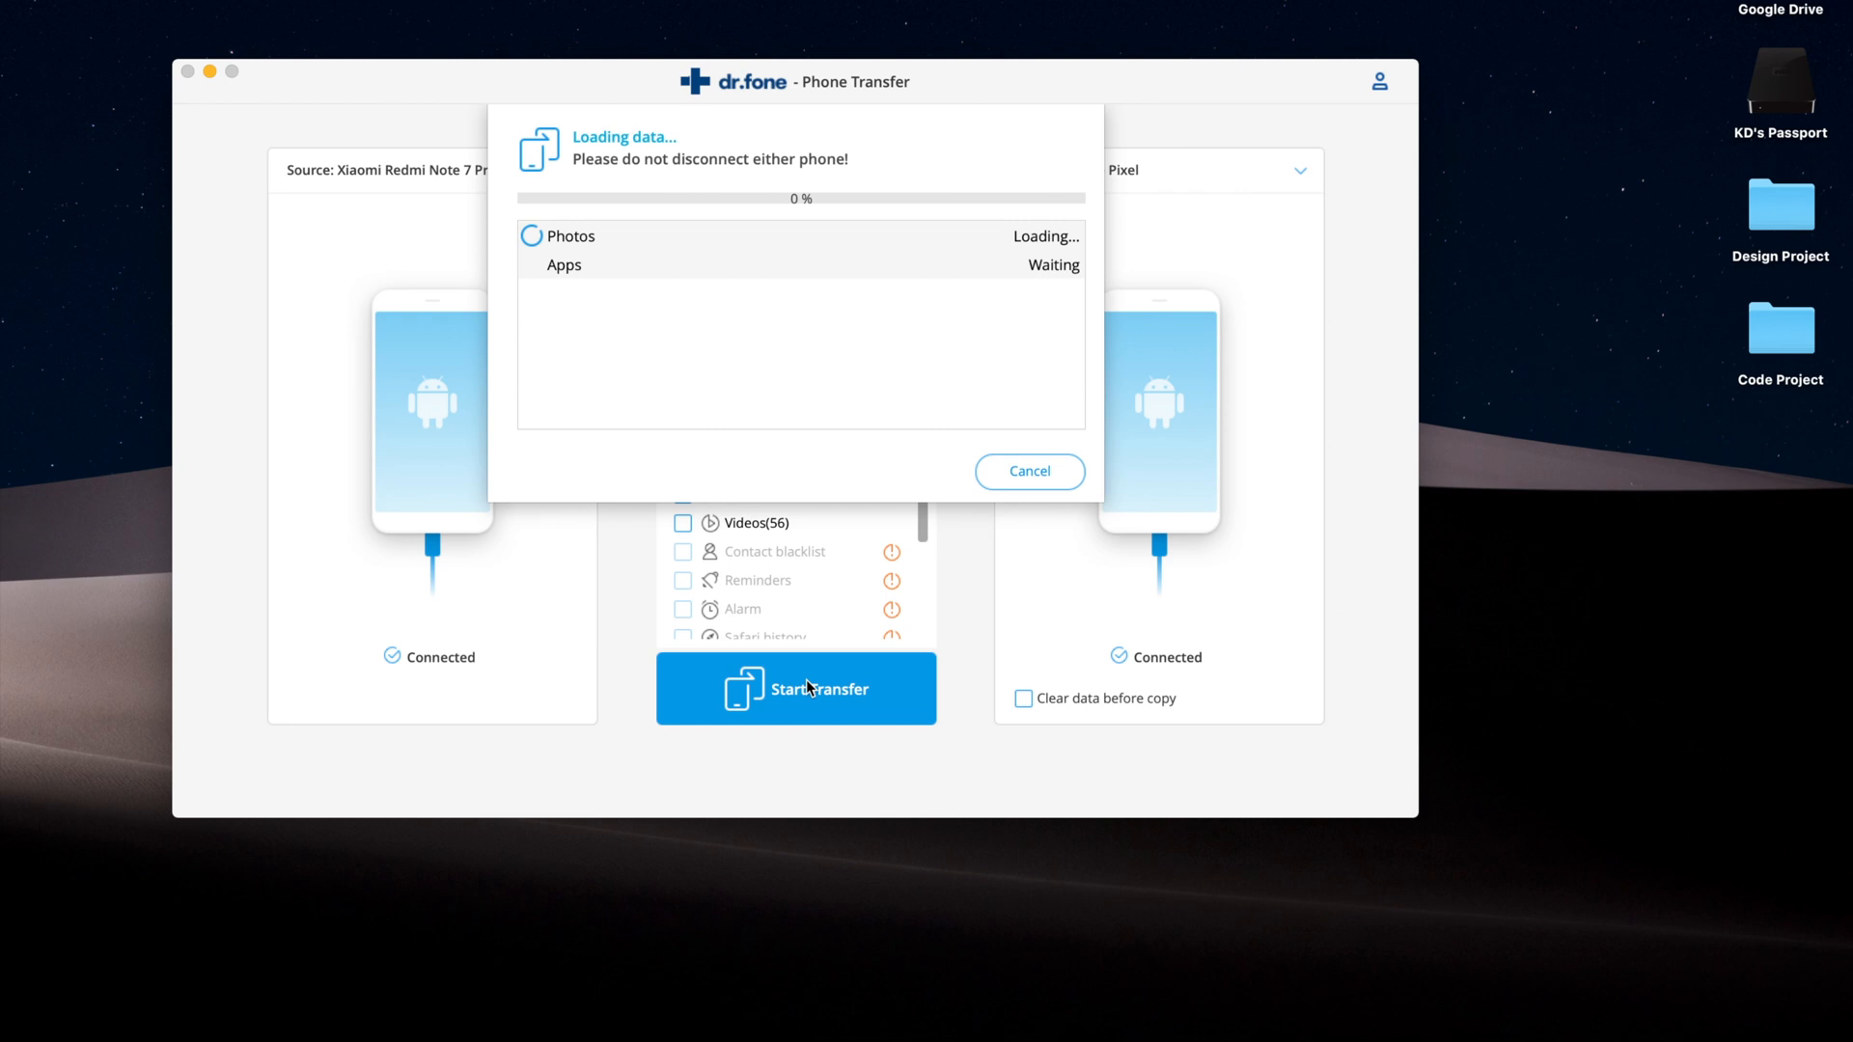